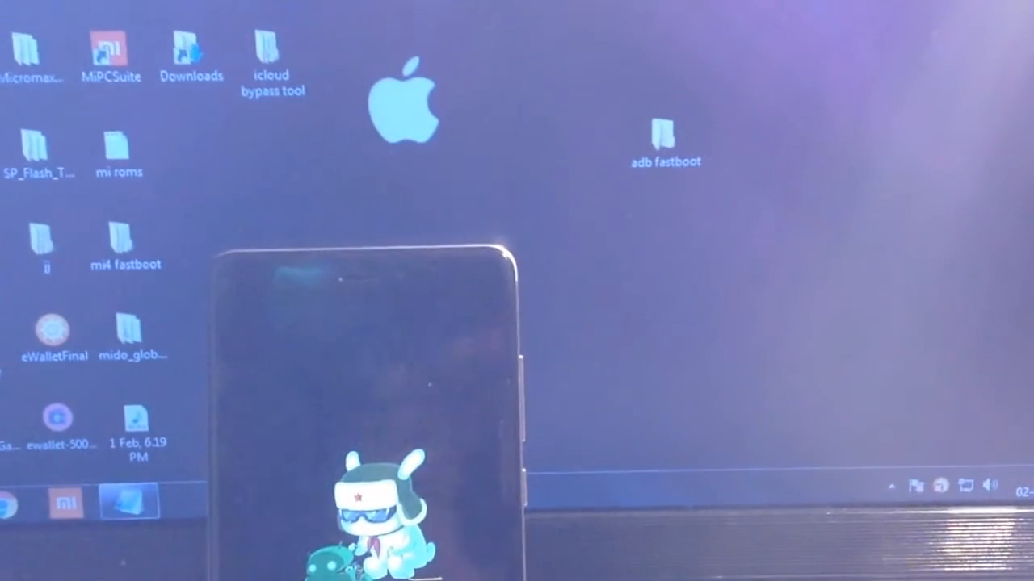
Step: Open a command window in the adb fastboot folder from its context menu
right_click(347, 162)
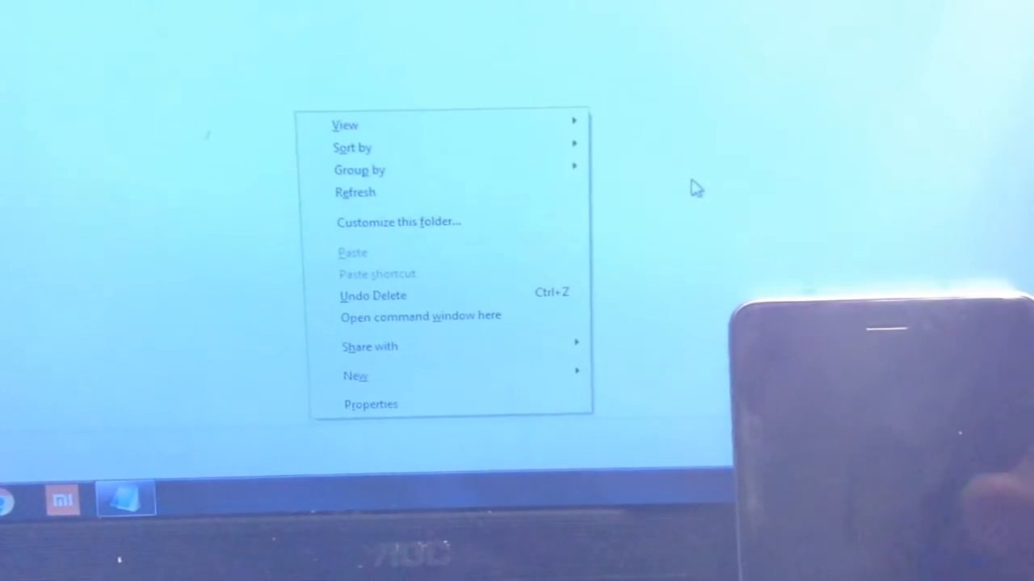
click(420, 315)
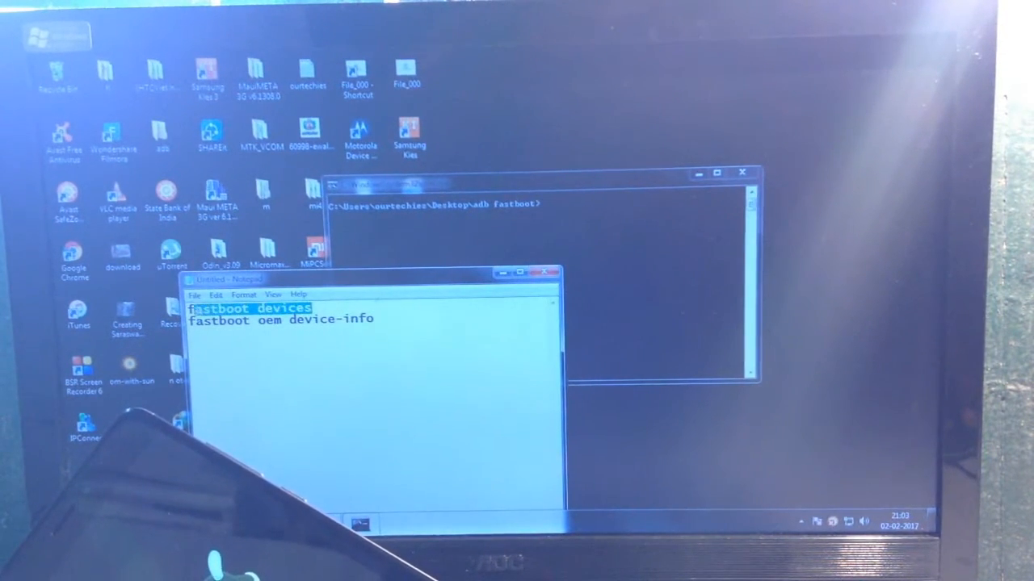
Step: Paste and run 'fastboot devices' to list the phone's serial
right_click(250, 319)
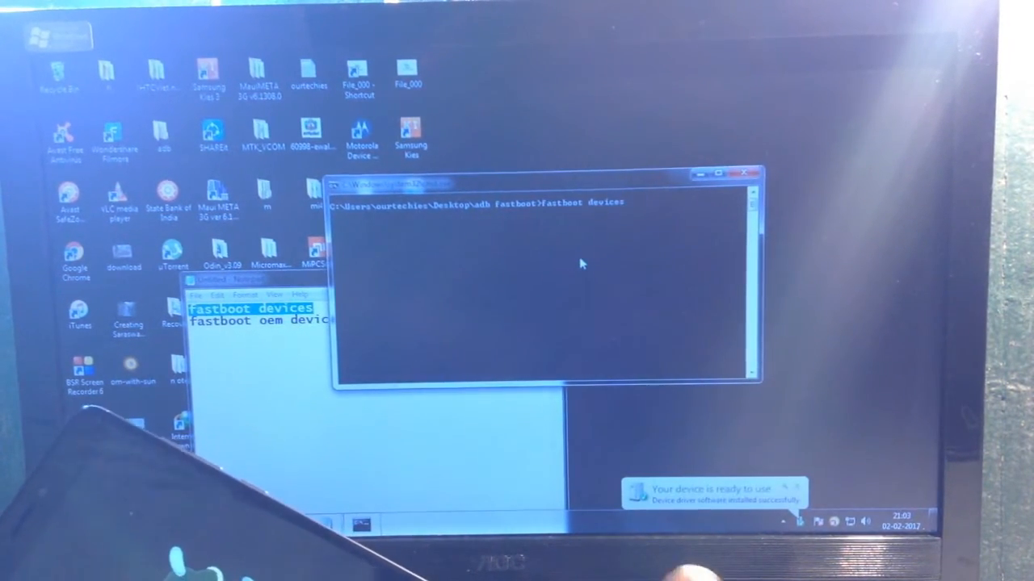
key(Return)
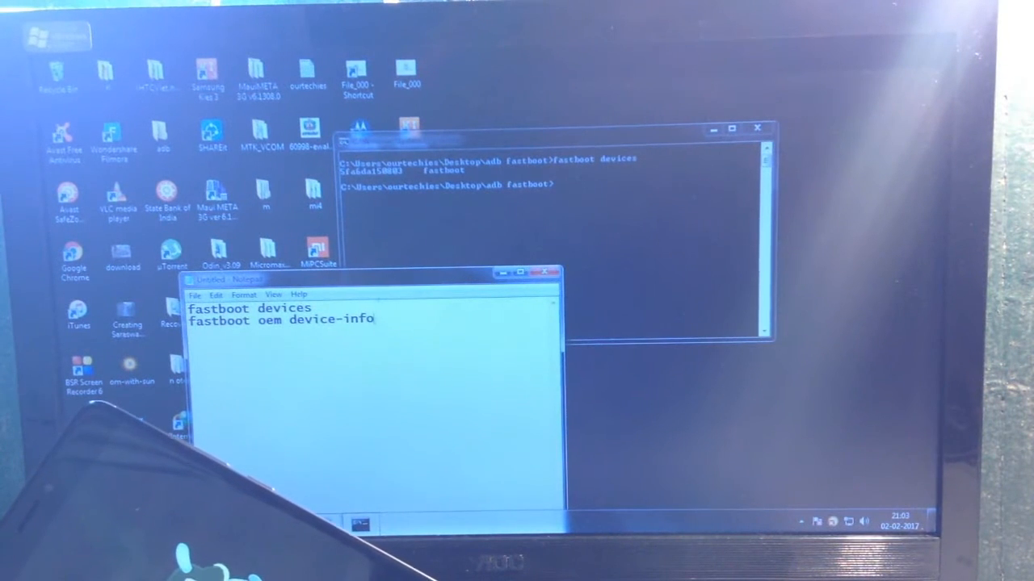
Step: Select and copy the 'fastboot oem device-info' line from Notepad
double_click(281, 319)
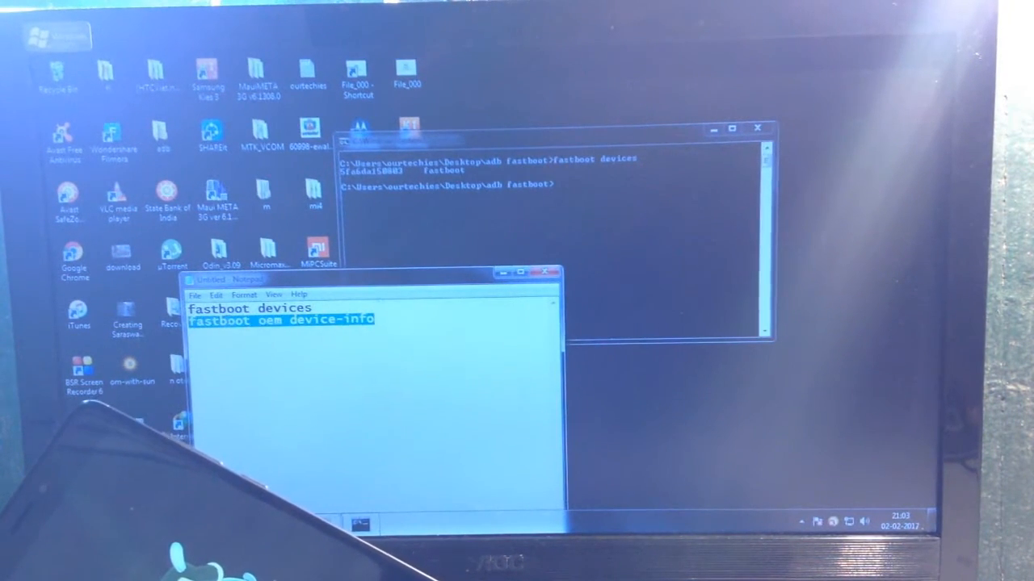
right_click(278, 331)
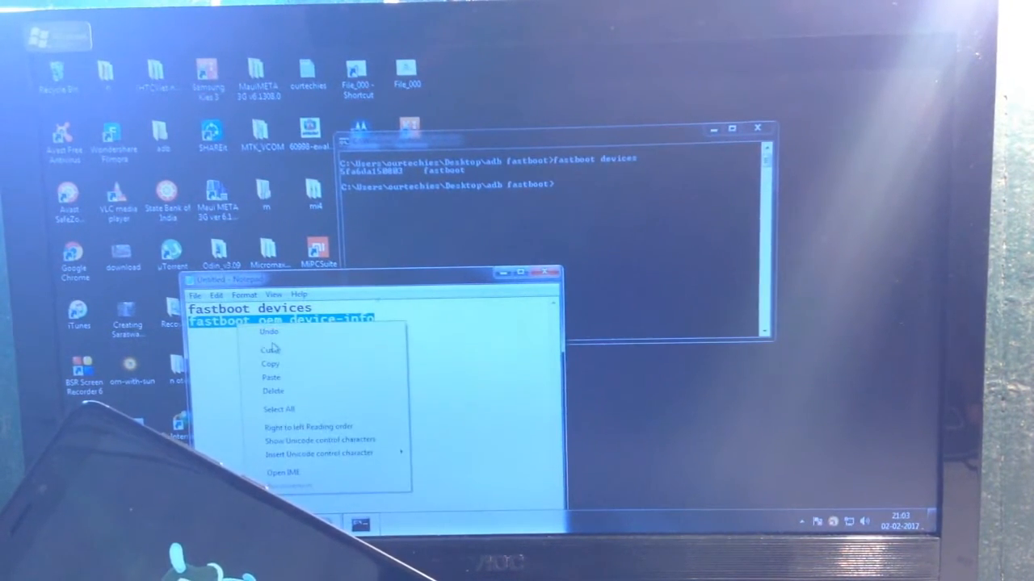